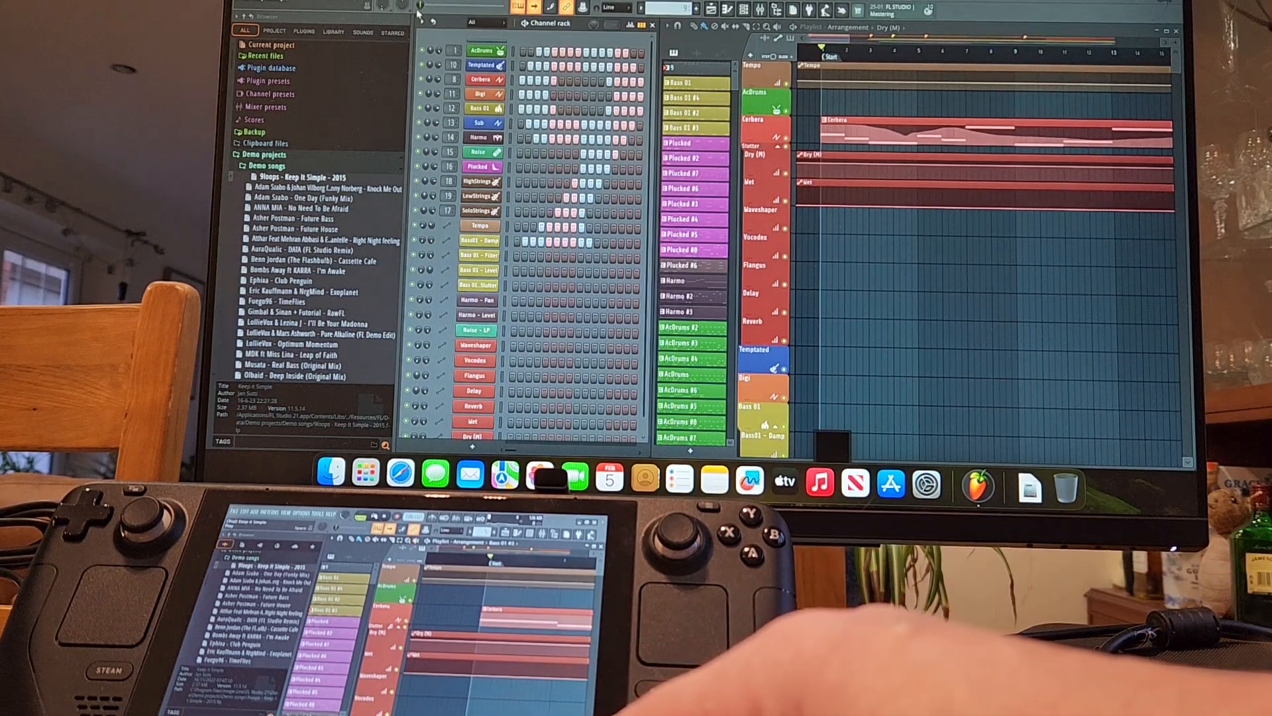
- Start playback of the 'Keep It Simple' arrangement from the beginning
key("space")
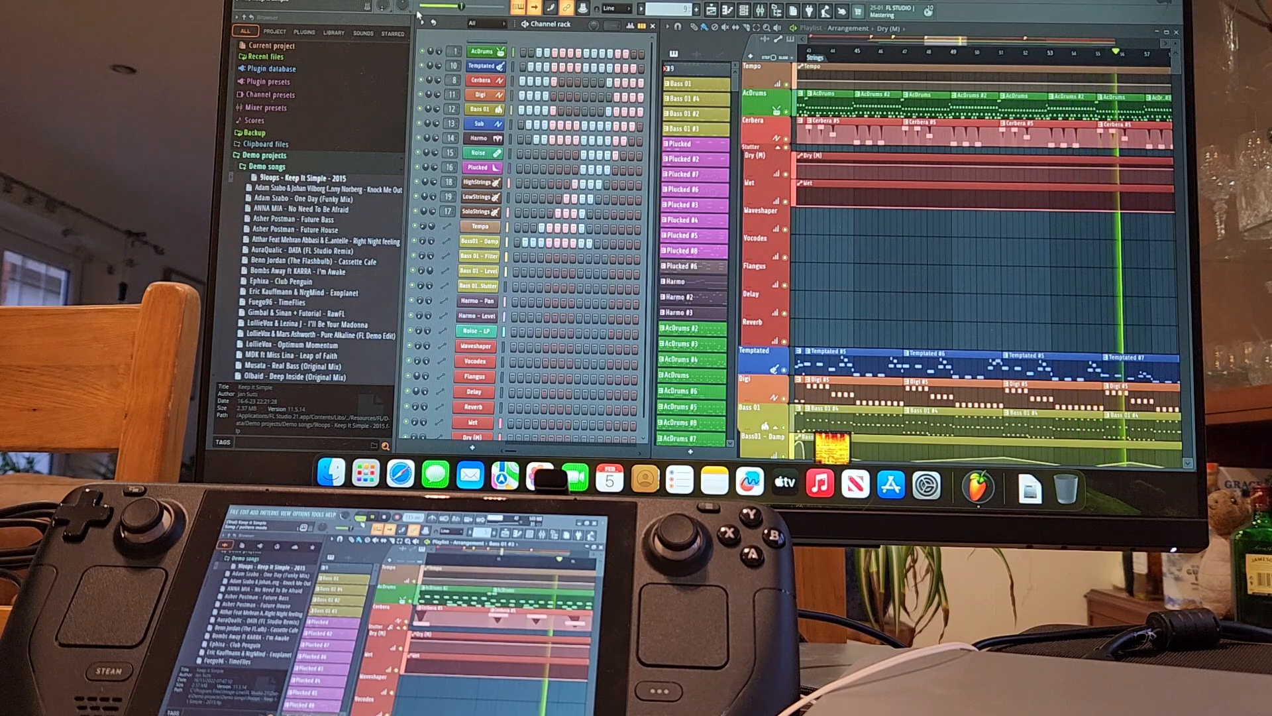
- Scroll the Playlist right to follow the playhead into later sections of the song
scroll("right", 3)
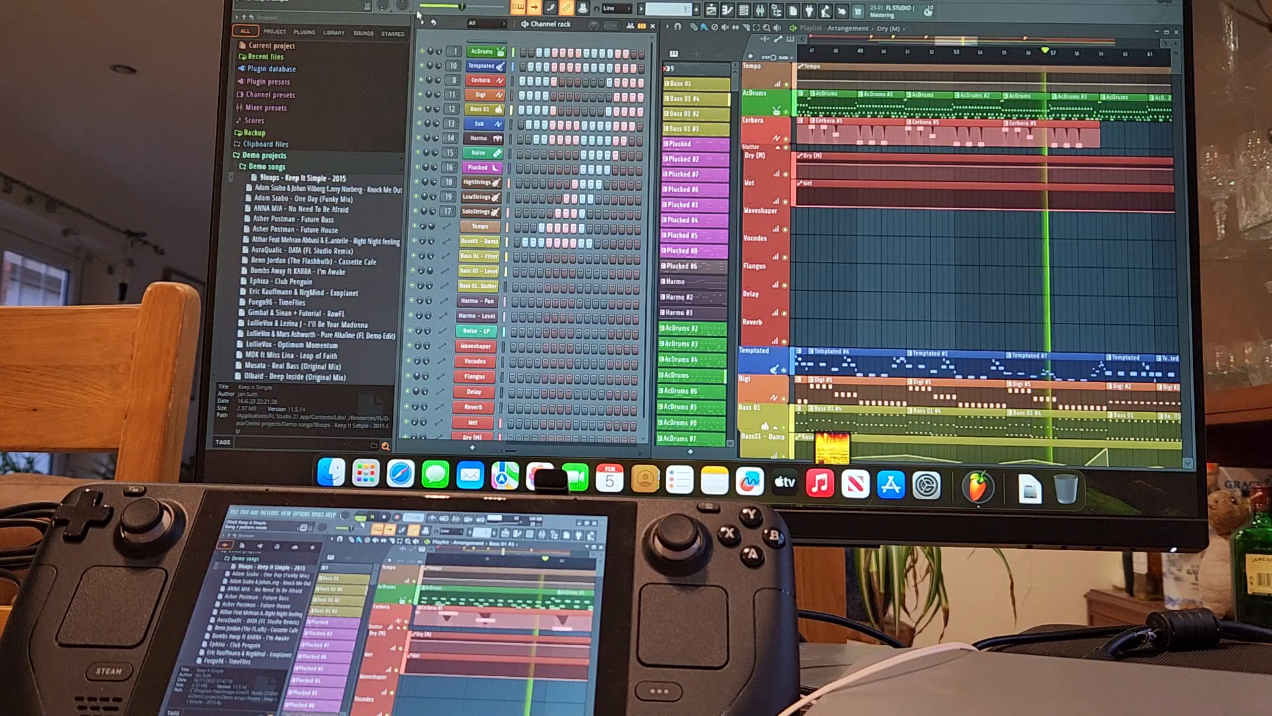